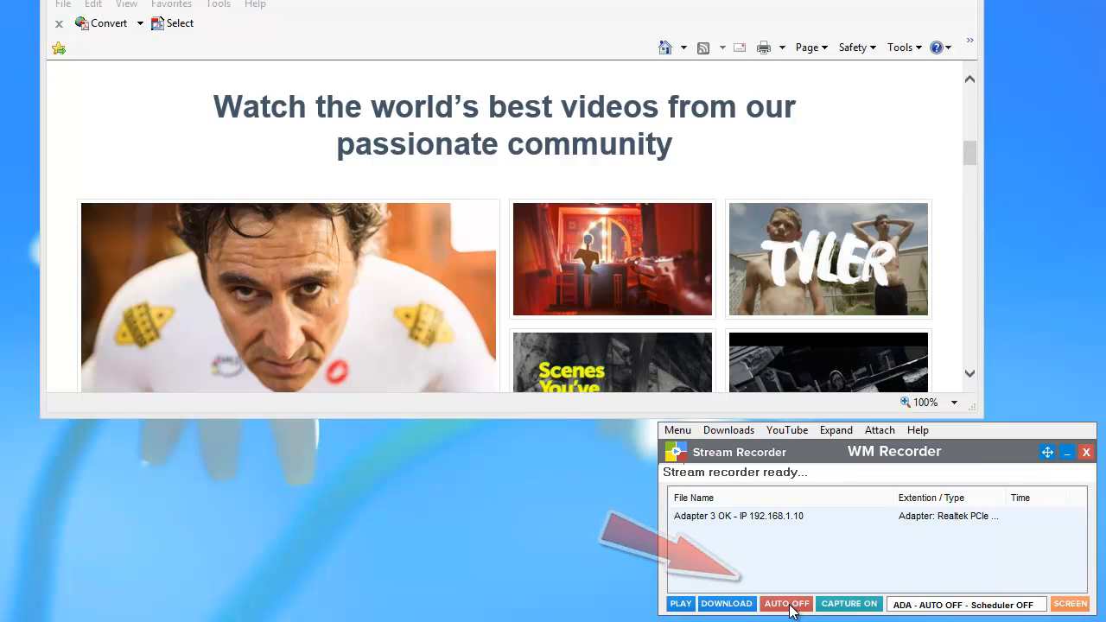
- Switch the Stream Recorder from AUTO OFF to automatic capture for the Vimeo videos
{"action": "left_click", "coordinate": [785, 603]}
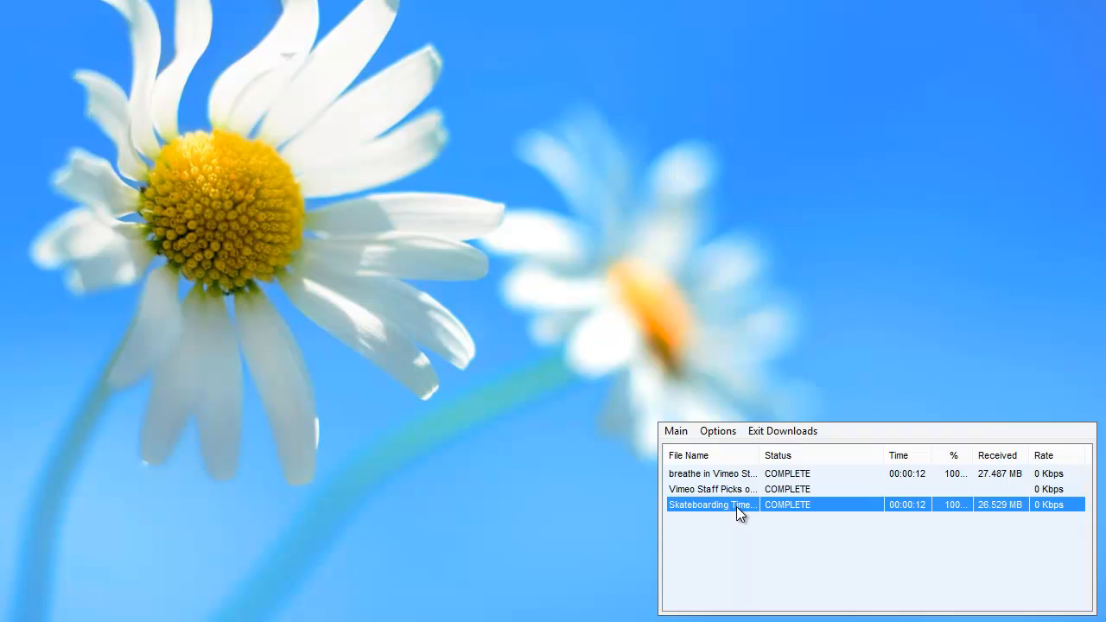
- Open the Skateboarding capture's context menu, choose an action, and return to the Stream Recorder
{"action": "right_click", "coordinate": [710, 505]}
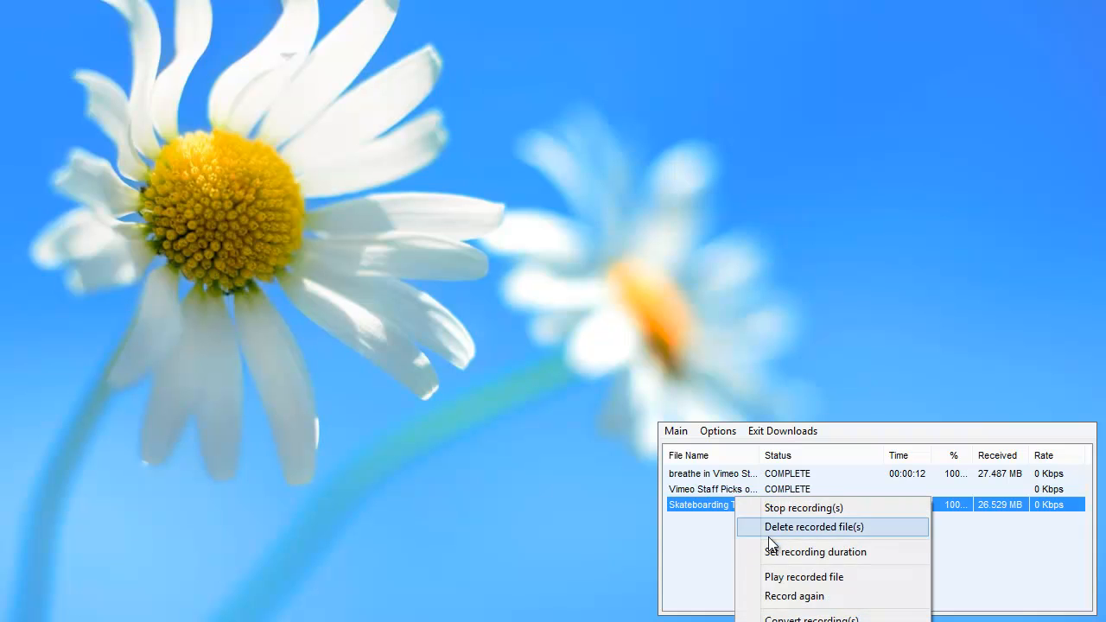
{"action": "left_click", "coordinate": [803, 576]}
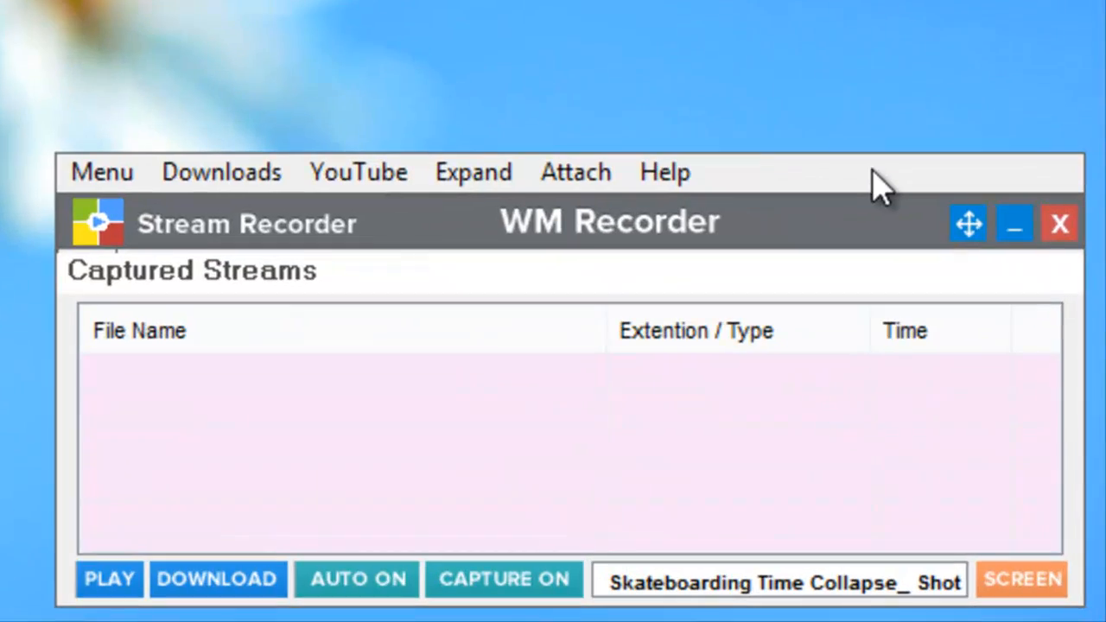
{"action": "mouse_move", "coordinate": [406, 242]}
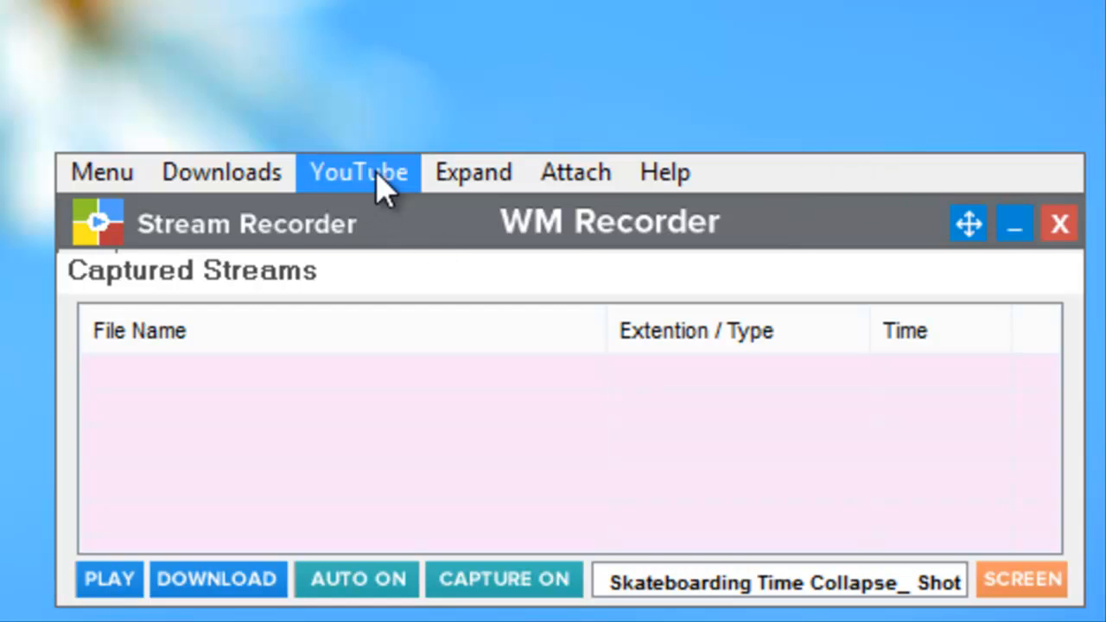
- Open YouTube in Internet Explorer (HTTP) and capture the Taylor Swift video
{"action": "left_click", "coordinate": [357, 172]}
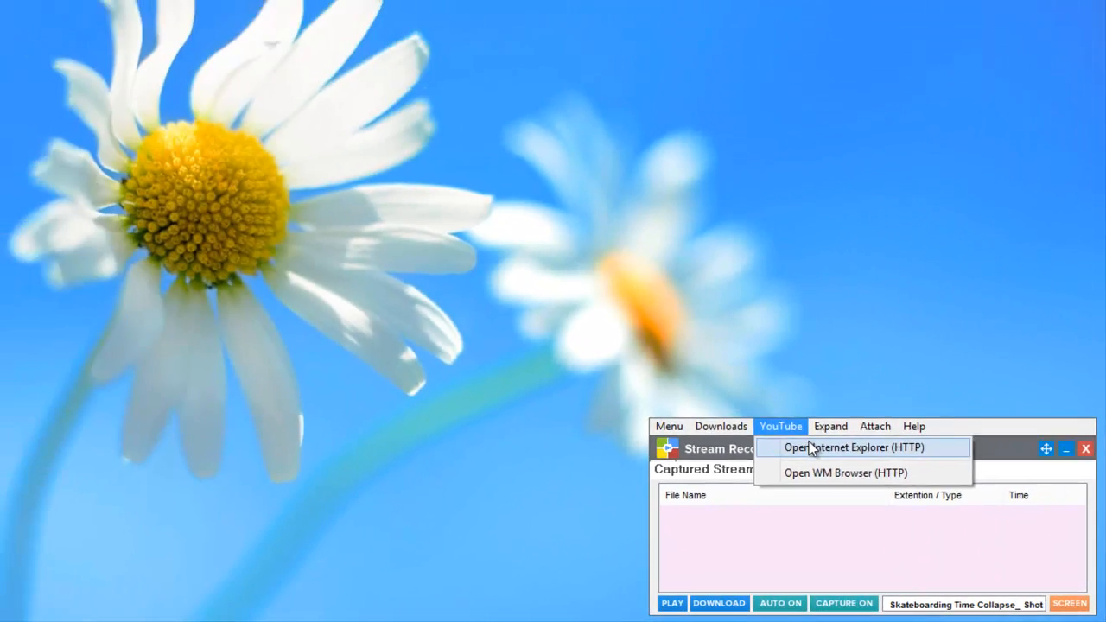
{"action": "left_click", "coordinate": [841, 446]}
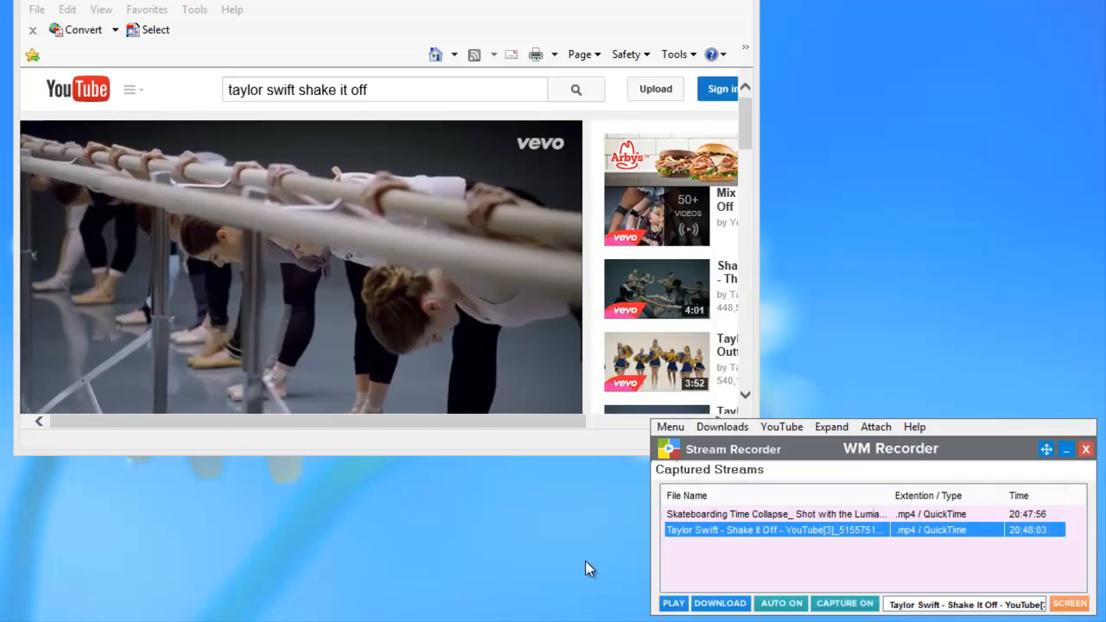
{"action": "left_click", "coordinate": [720, 603]}
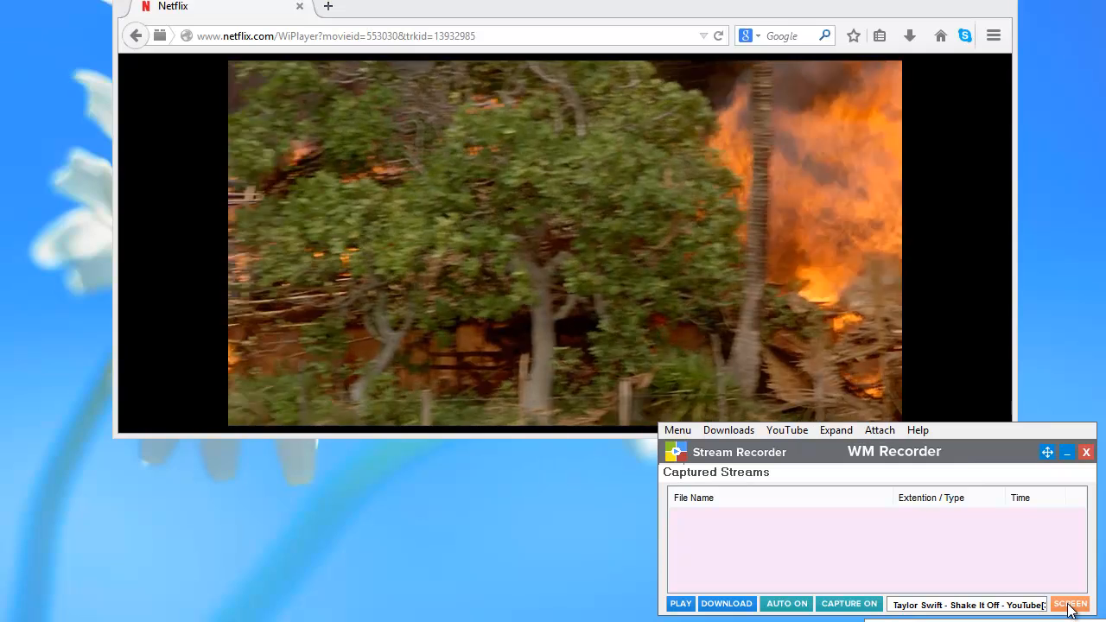
- Record the Netflix movie via SCREEN, then record the Spotify songs in WM Audio
{"action": "left_click", "coordinate": [1070, 603]}
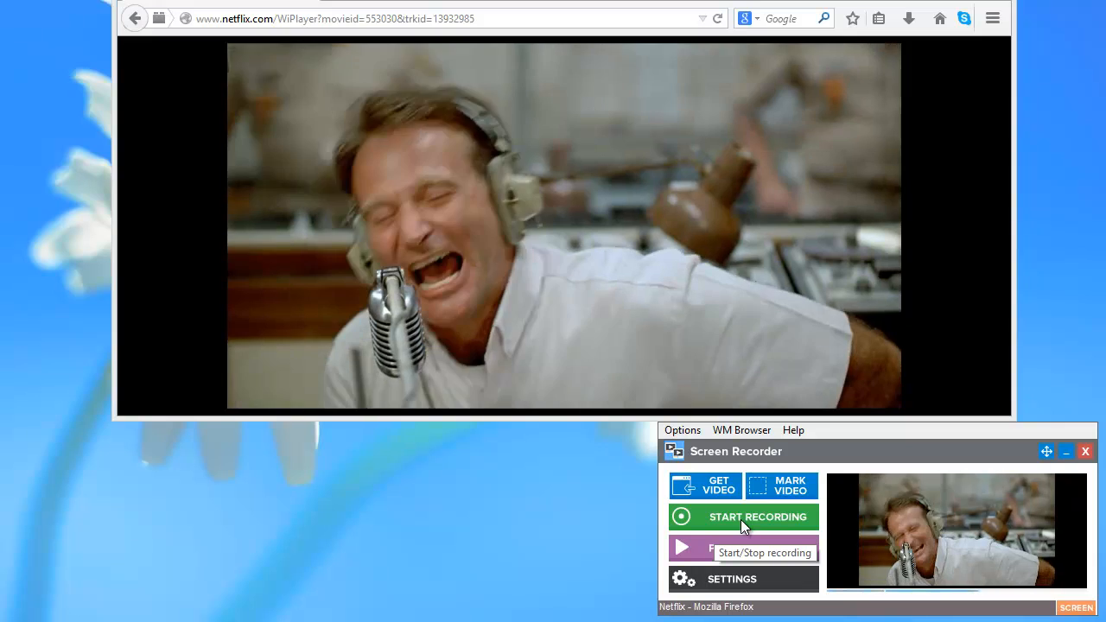
{"action": "left_click", "coordinate": [741, 516]}
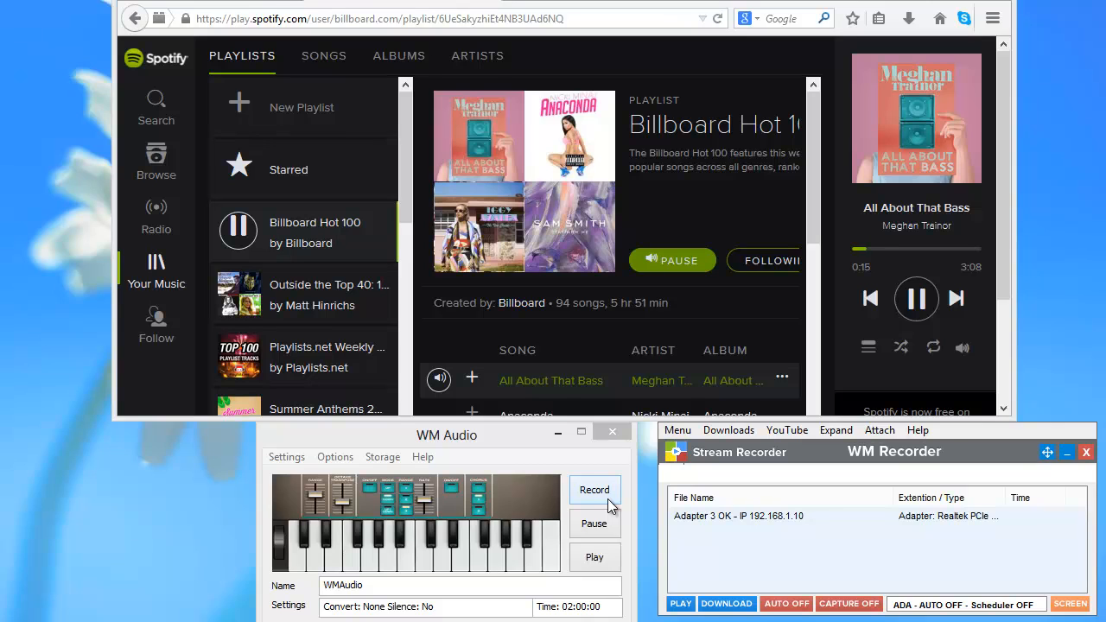
{"action": "left_click", "coordinate": [594, 490]}
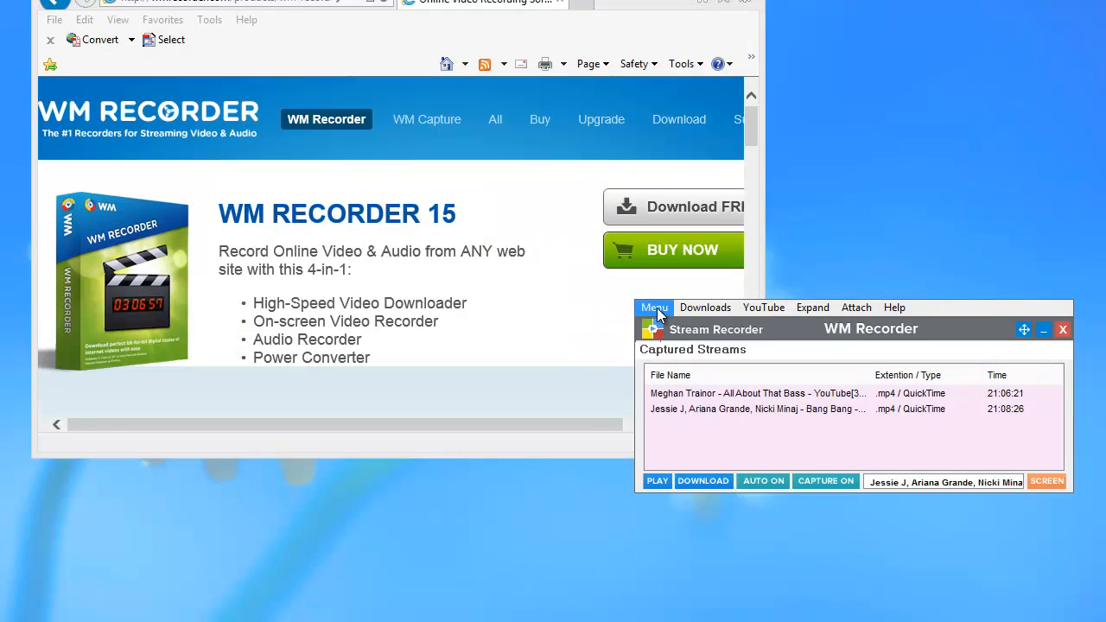
- Choose Schedule Recording from the Menu
{"action": "left_click", "coordinate": [654, 307]}
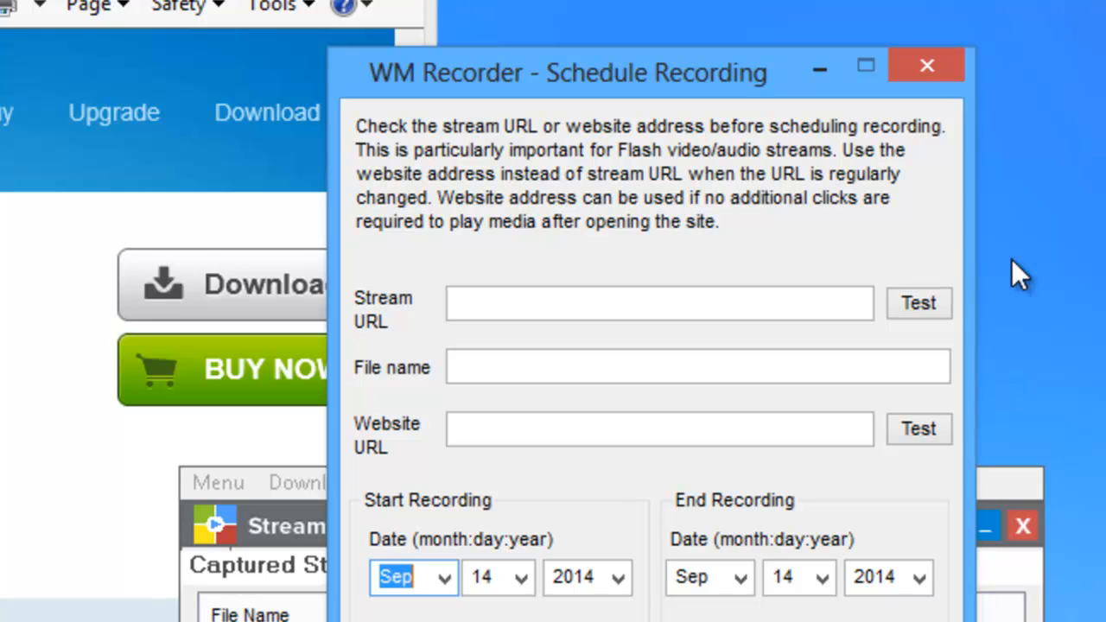
{"action": "left_click", "coordinate": [927, 65]}
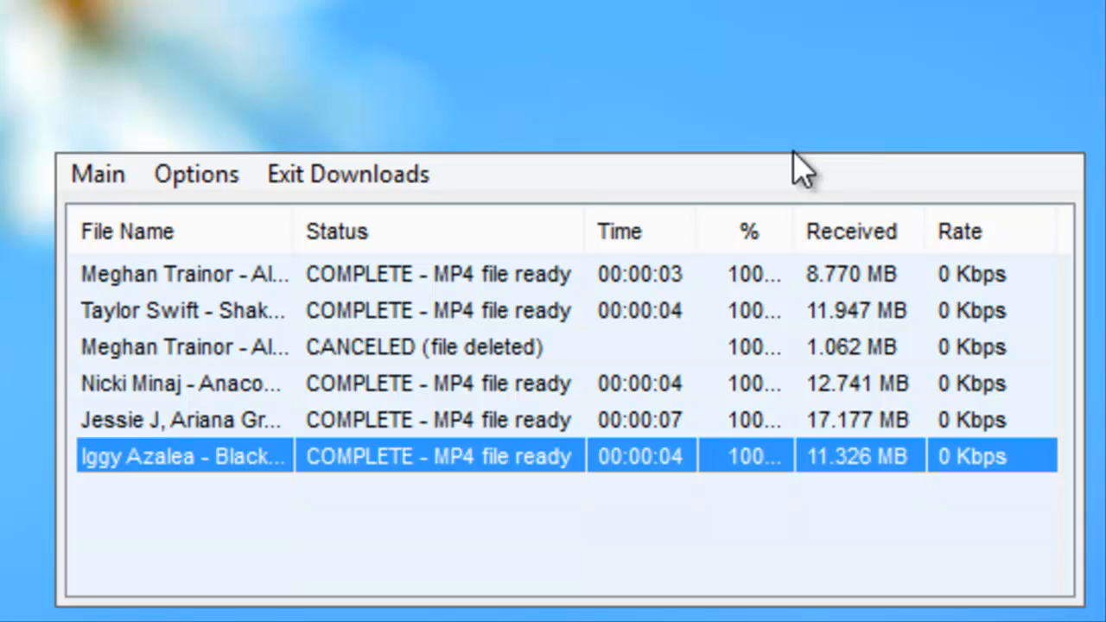
{"action": "mouse_move", "coordinate": [644, 298]}
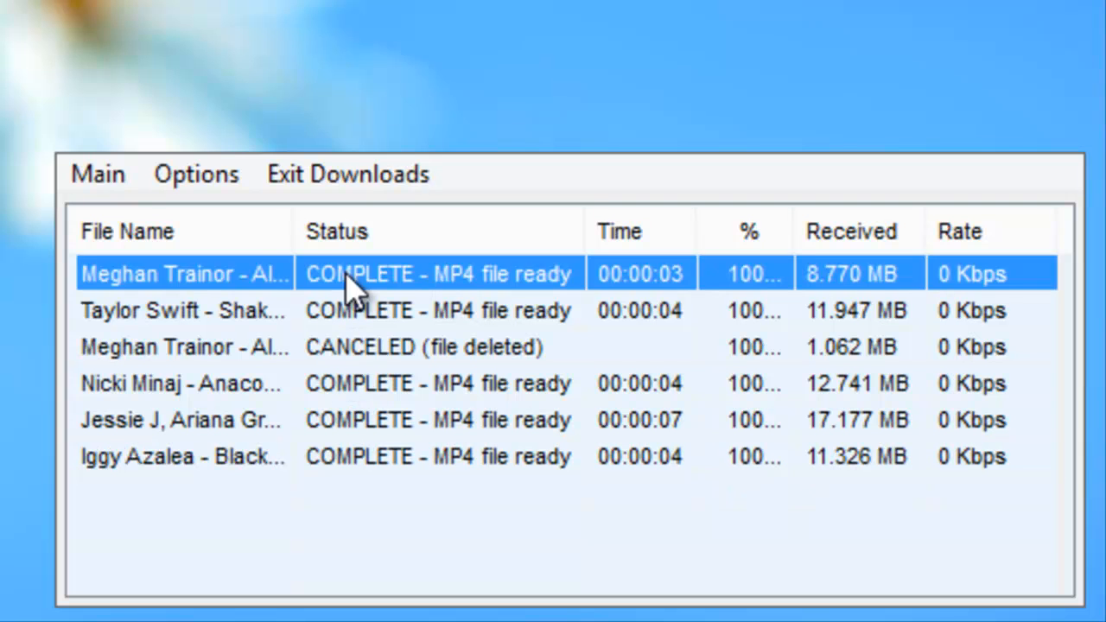
- Right-click the first Meghan Trainor download to show actions like Convert recording(s)
{"action": "right_click", "coordinate": [345, 273]}
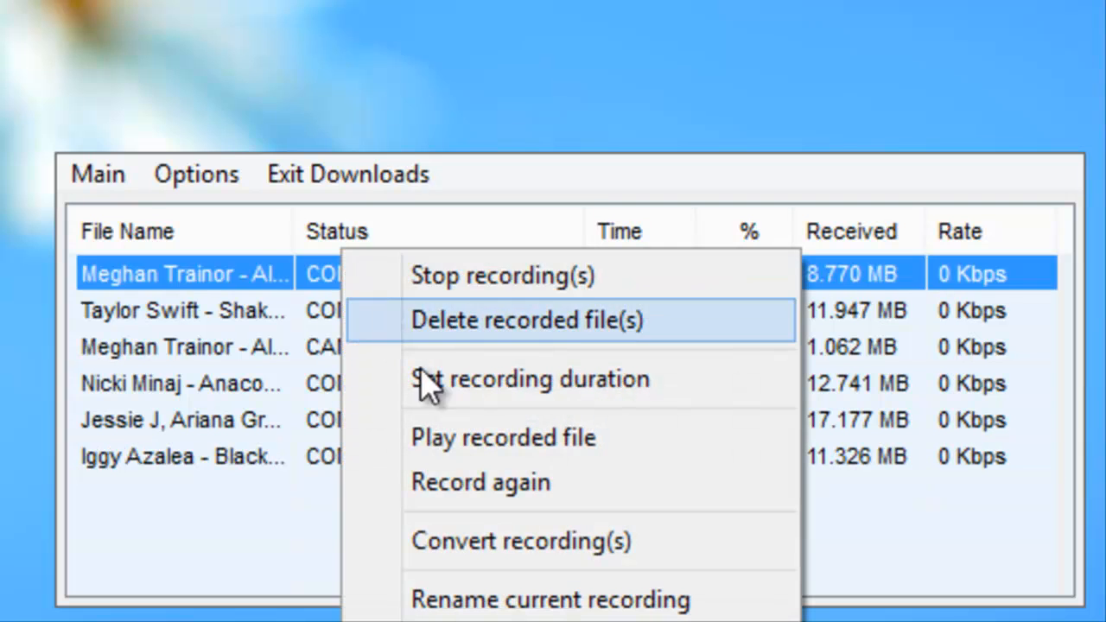